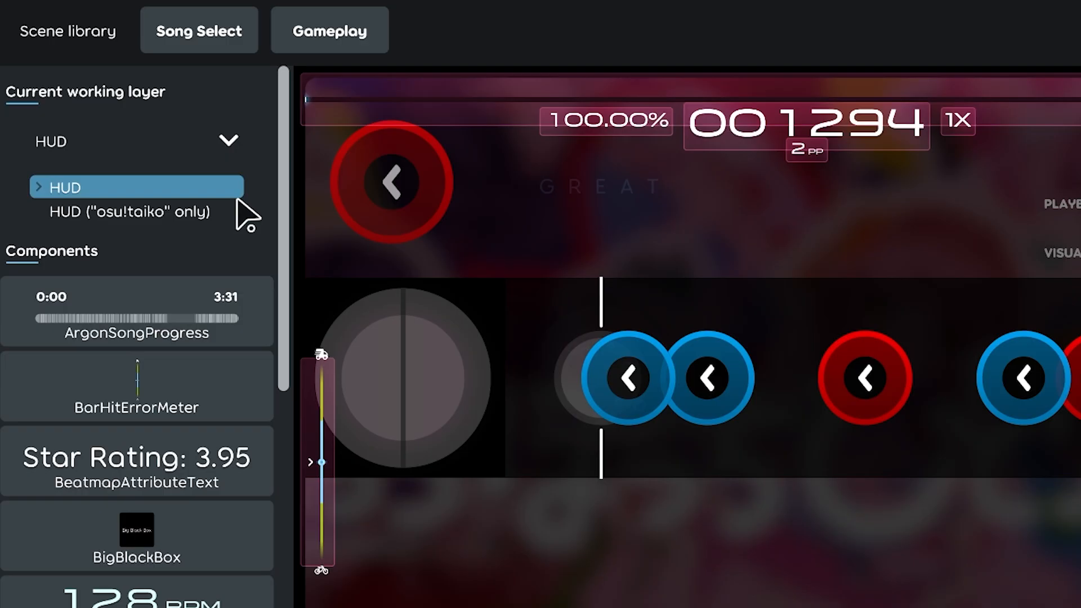
Reveal the working layer choices: HUD and HUD ("osu!taiko" only)
scroll("down", 3)
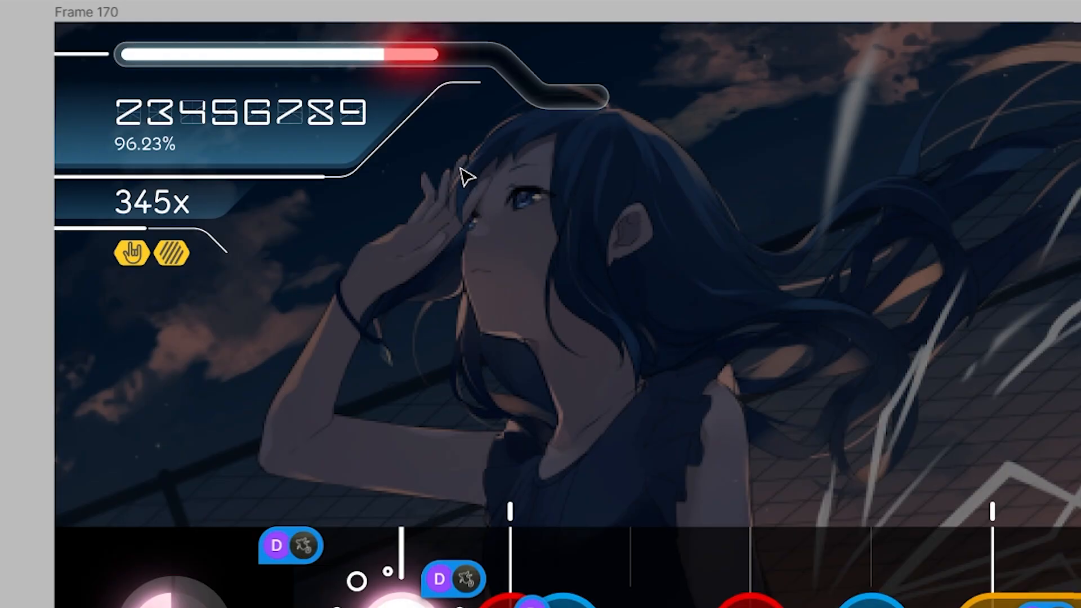
Show the Background–Layer 3–Layer 2 stack and select a HUD component for ordering
scroll("down", 3)
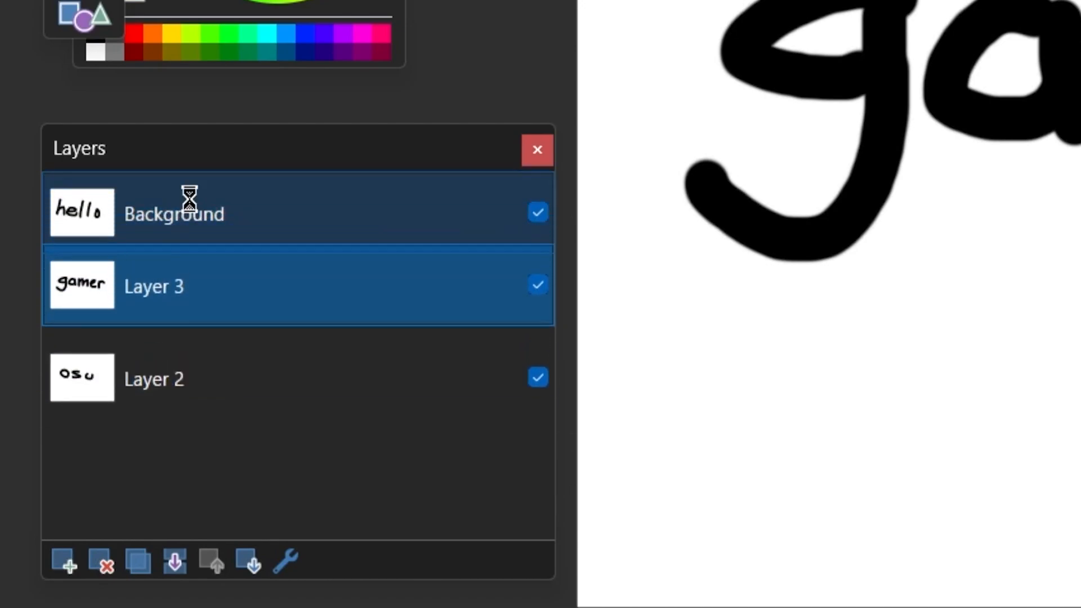
left_click(214, 562)
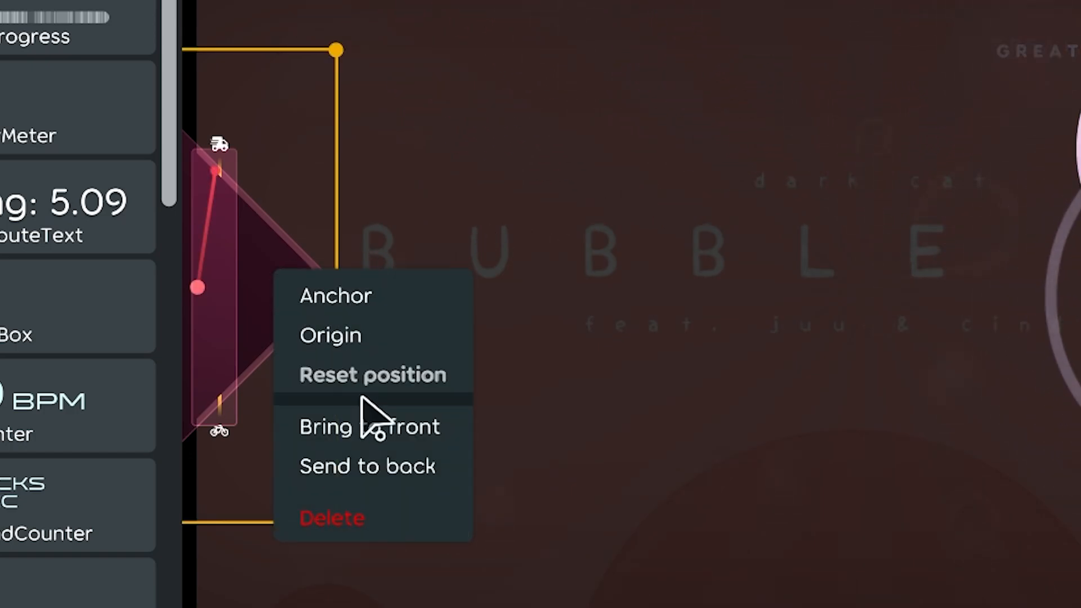
Bring the element to front, then paste a duplicate BPMCounter via Edit
left_click(371, 374)
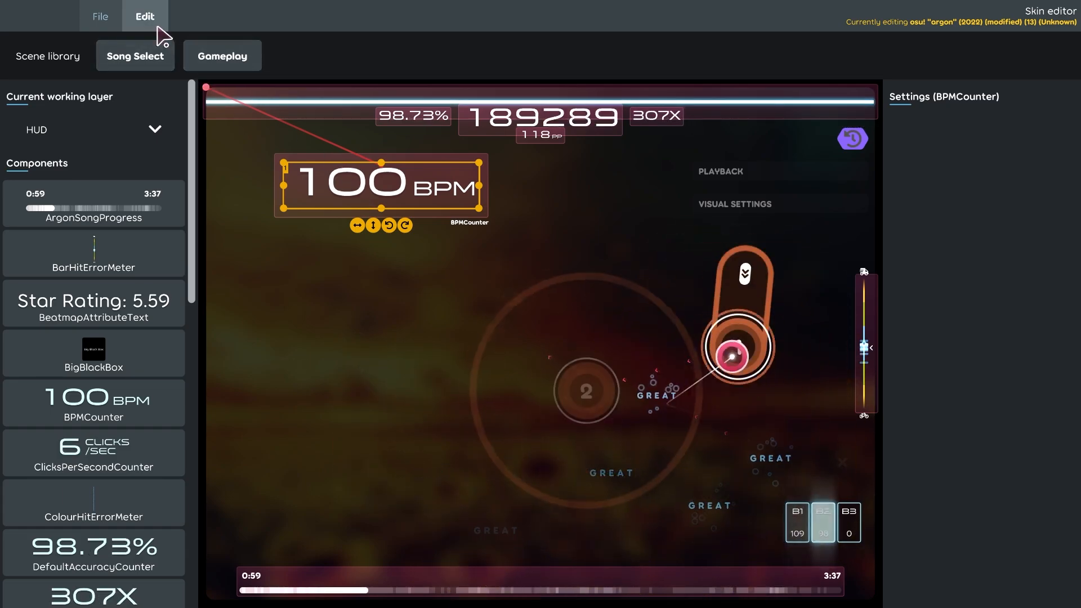
left_click(144, 14)
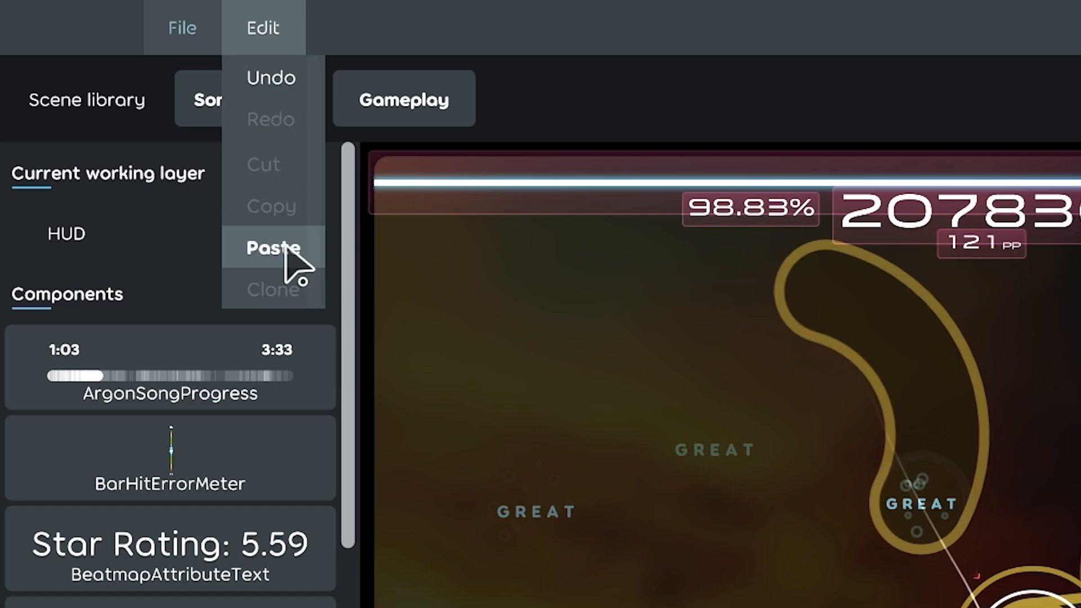
left_click(273, 248)
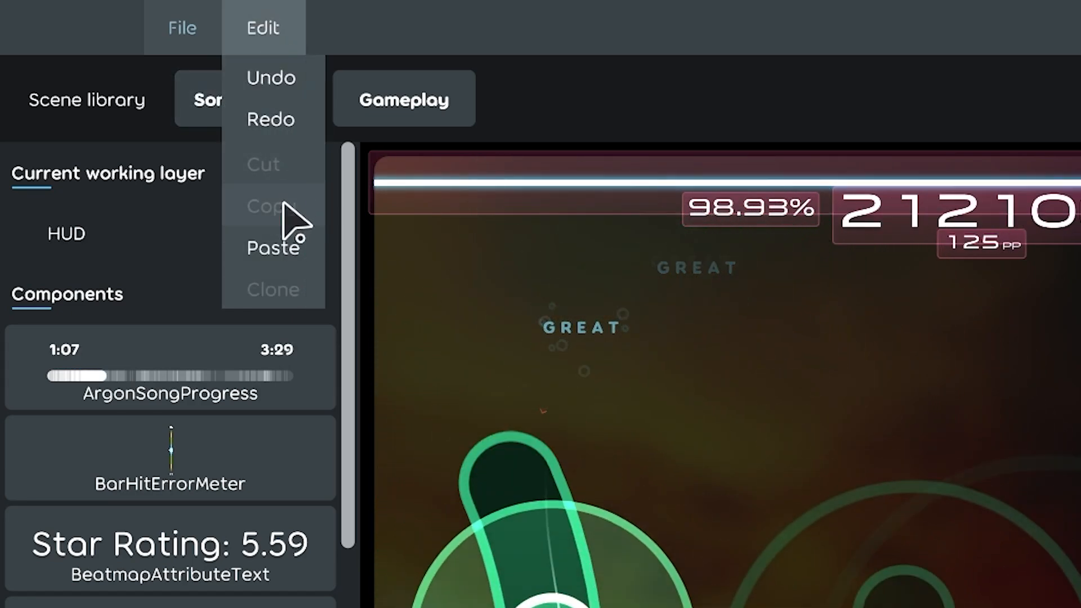
left_click(273, 248)
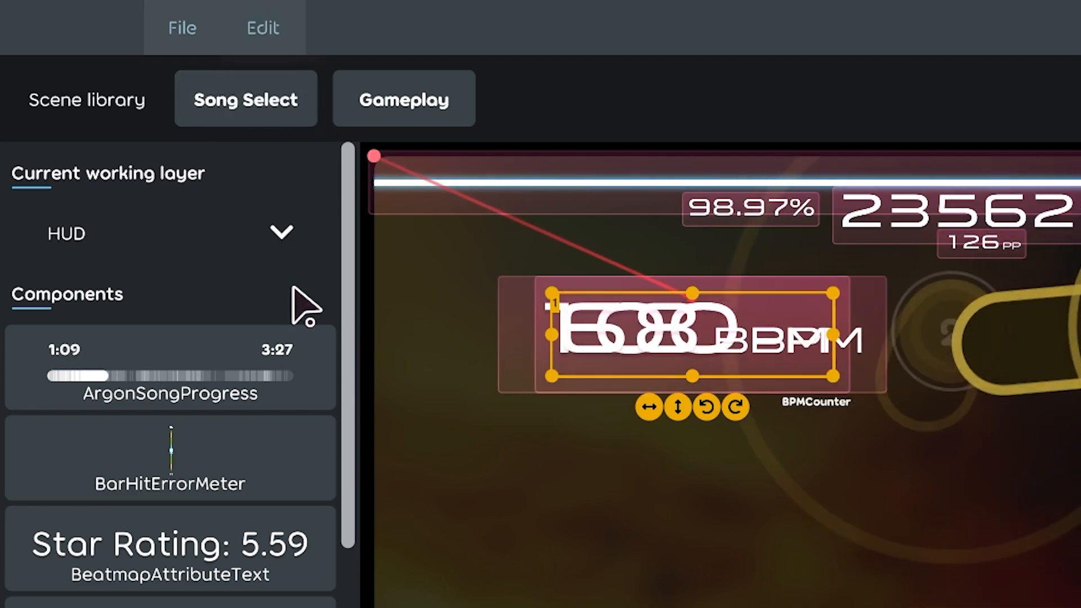